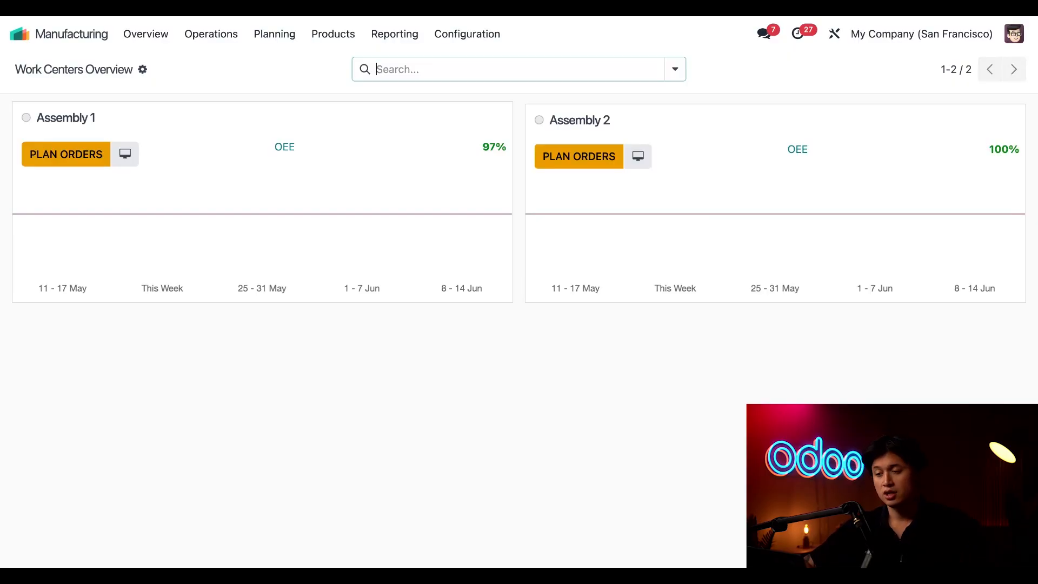
# - From Products > Products, open Industrial Style Shelf and view its Inventory routes with Manufacture enabled
pyautogui.click(333, 34)
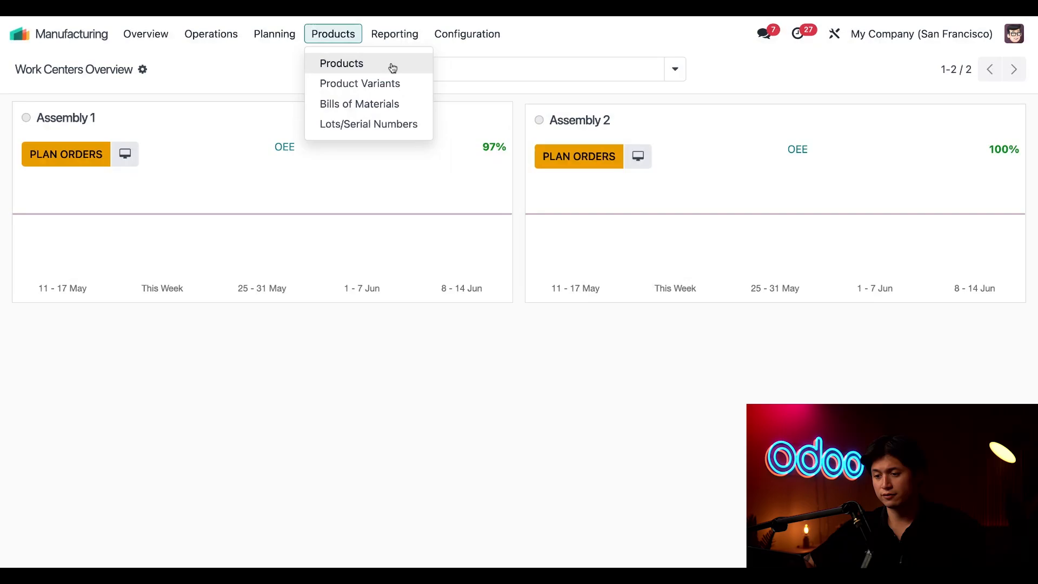
pyautogui.click(343, 64)
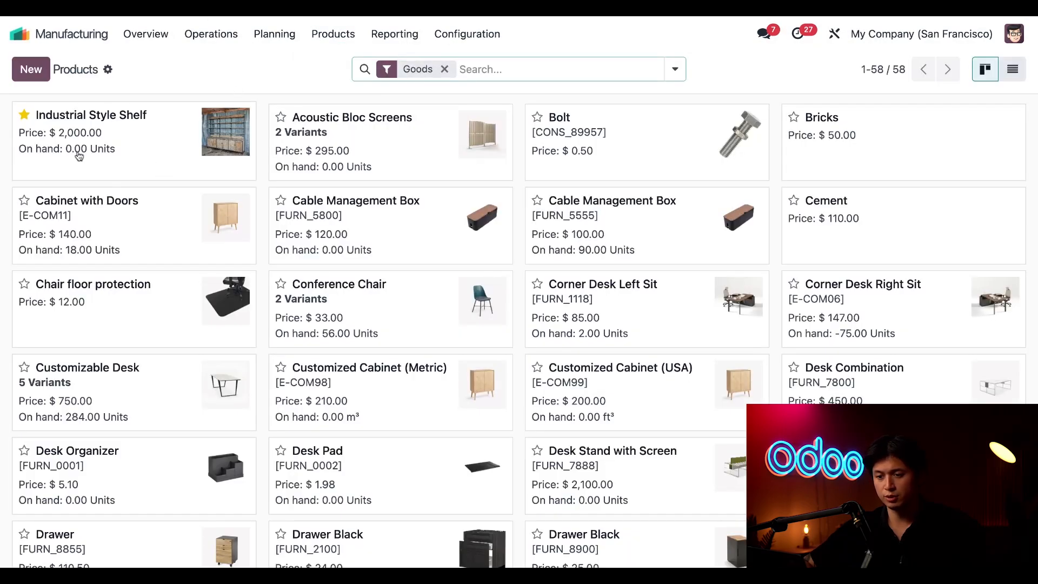
pyautogui.moveTo(152, 164)
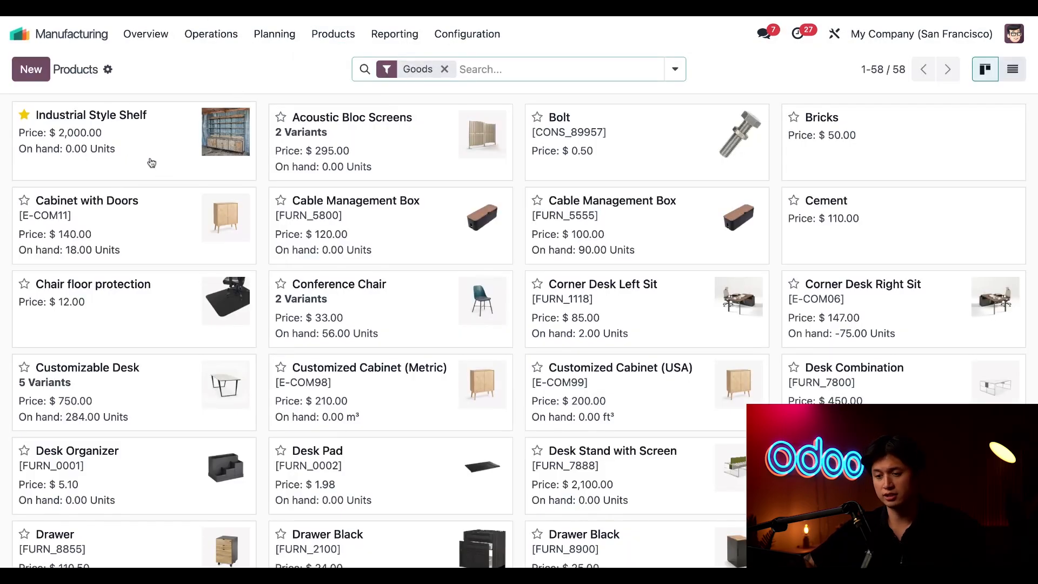
pyautogui.click(91, 115)
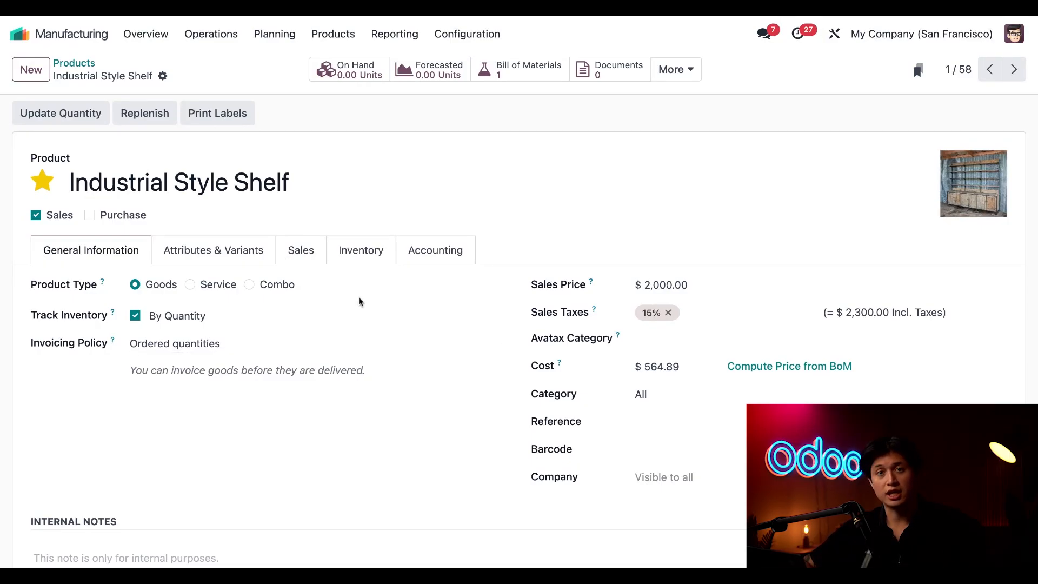
pyautogui.moveTo(375, 417)
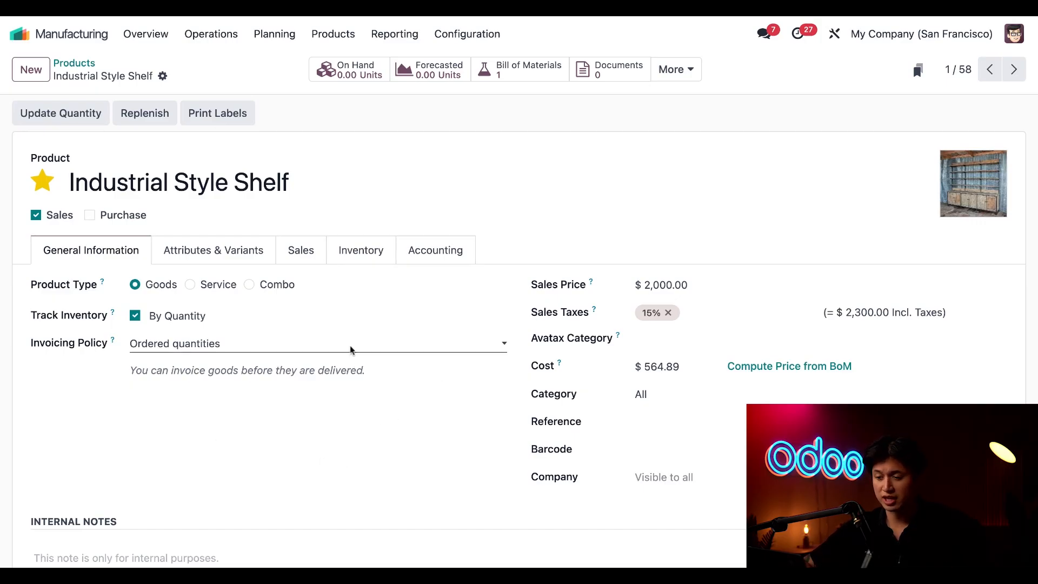
pyautogui.click(361, 249)
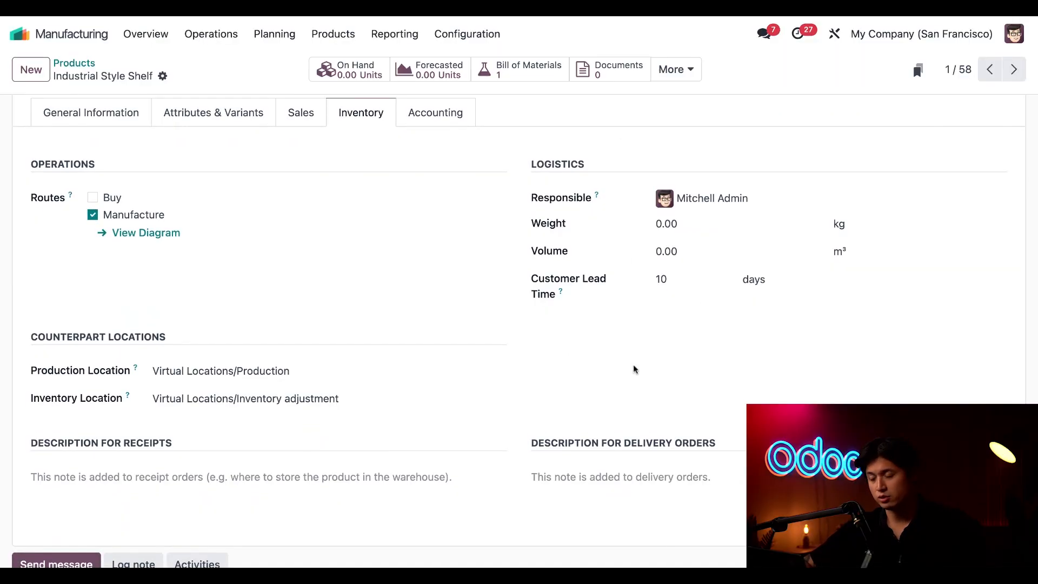
pyautogui.moveTo(622, 351)
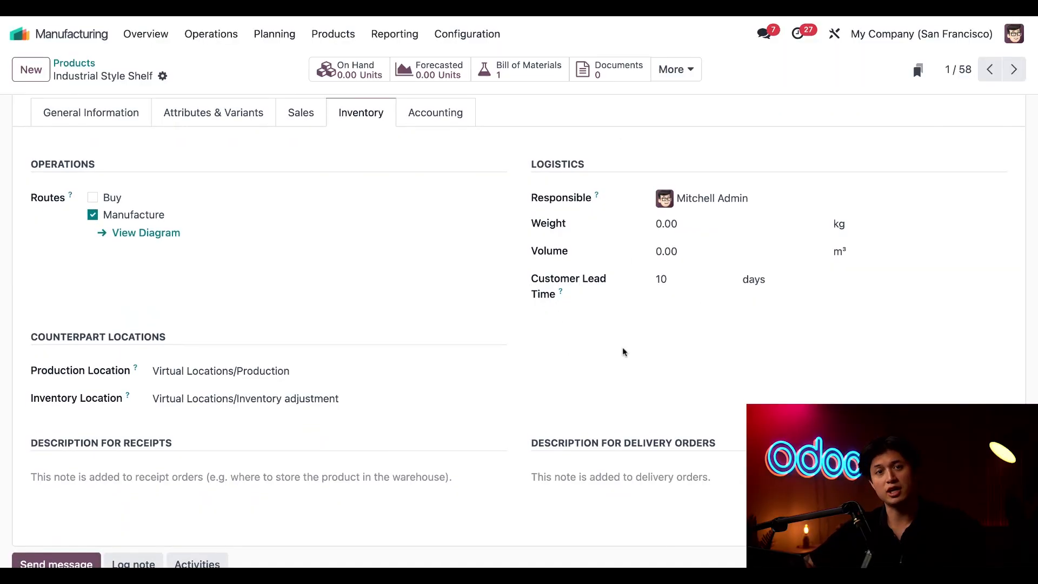
pyautogui.moveTo(615, 343)
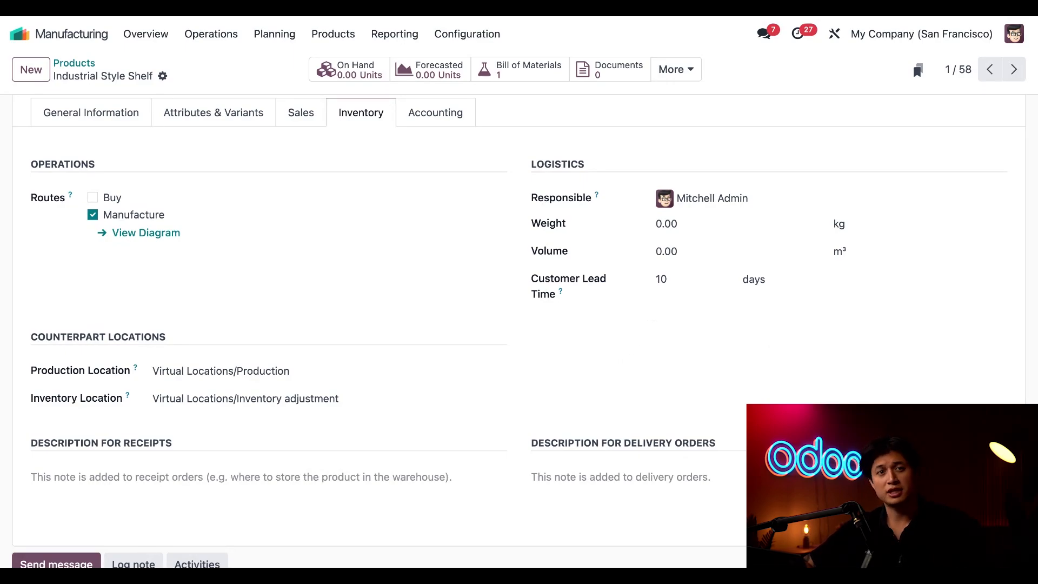
pyautogui.moveTo(561, 149)
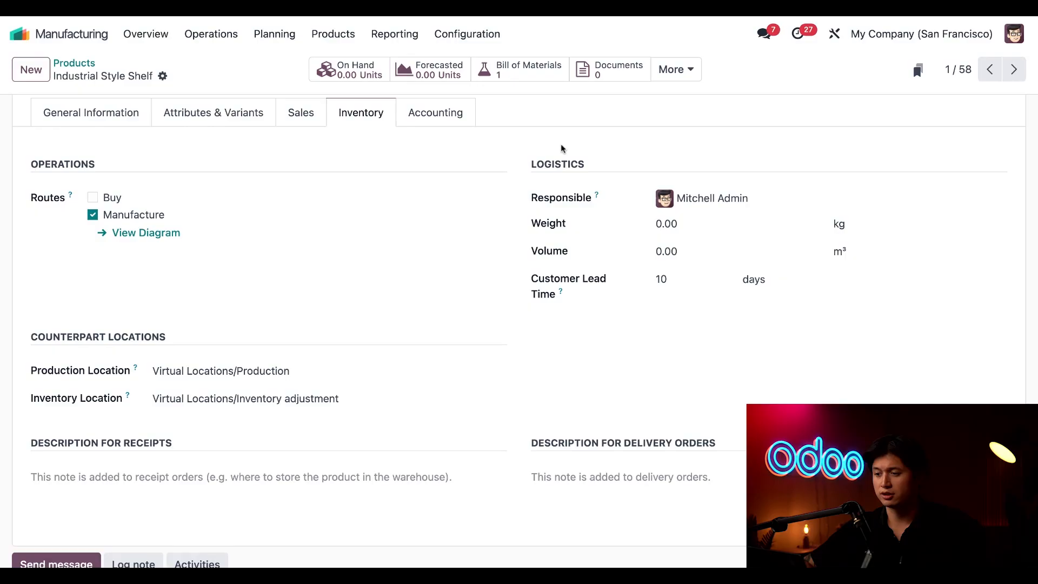
# - Open the shelf's bill of materials via the smart button and show its Assembly 1 and Assembly 2 operations
pyautogui.click(521, 69)
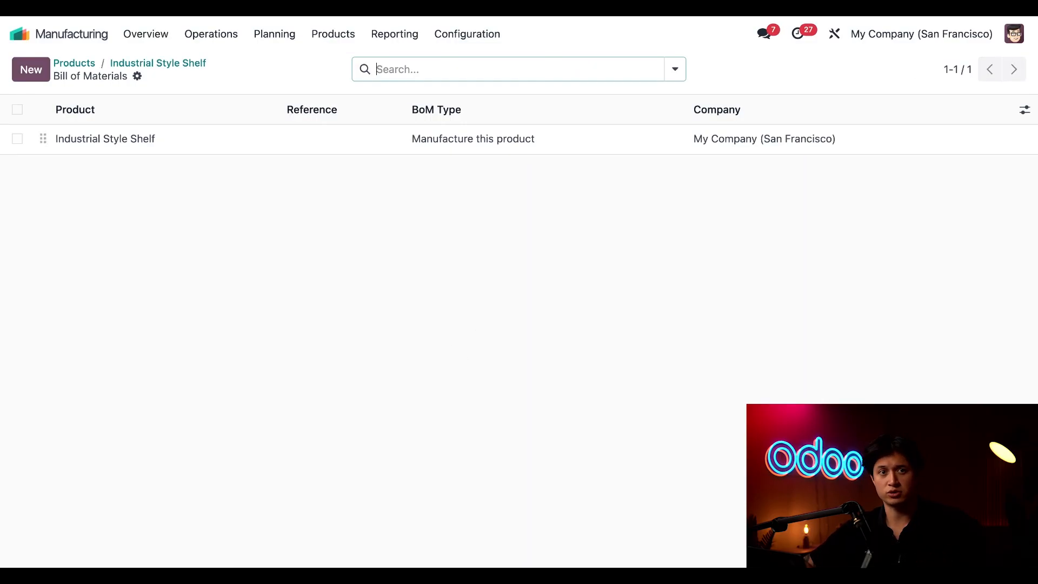
pyautogui.moveTo(220, 149)
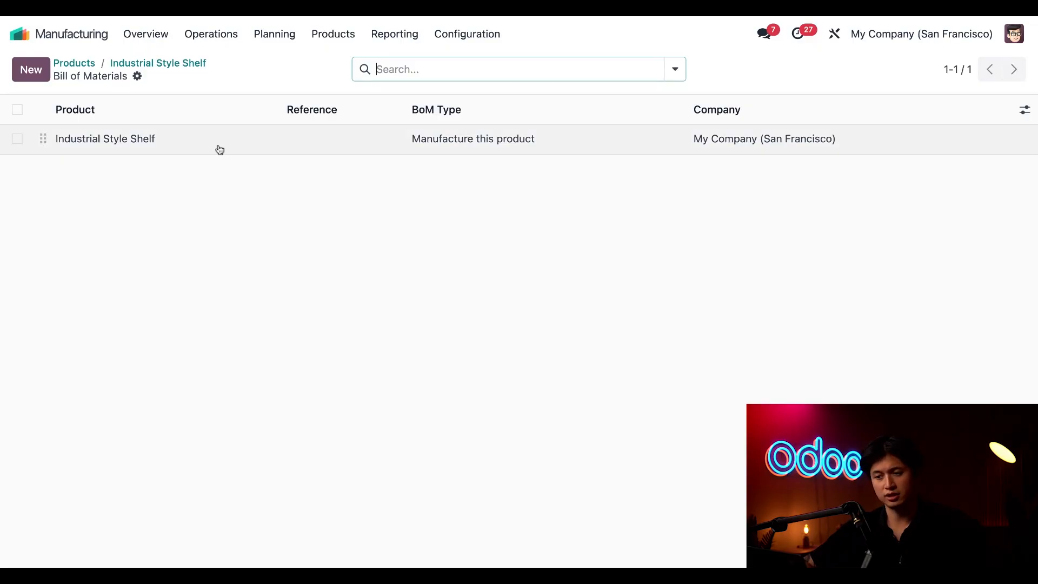
pyautogui.click(105, 139)
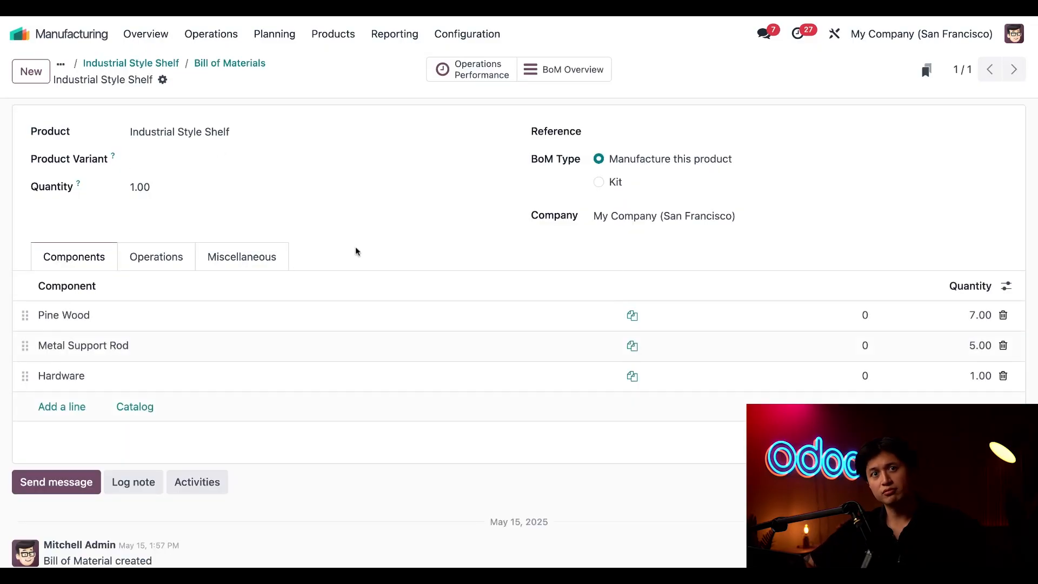
pyautogui.moveTo(333, 258)
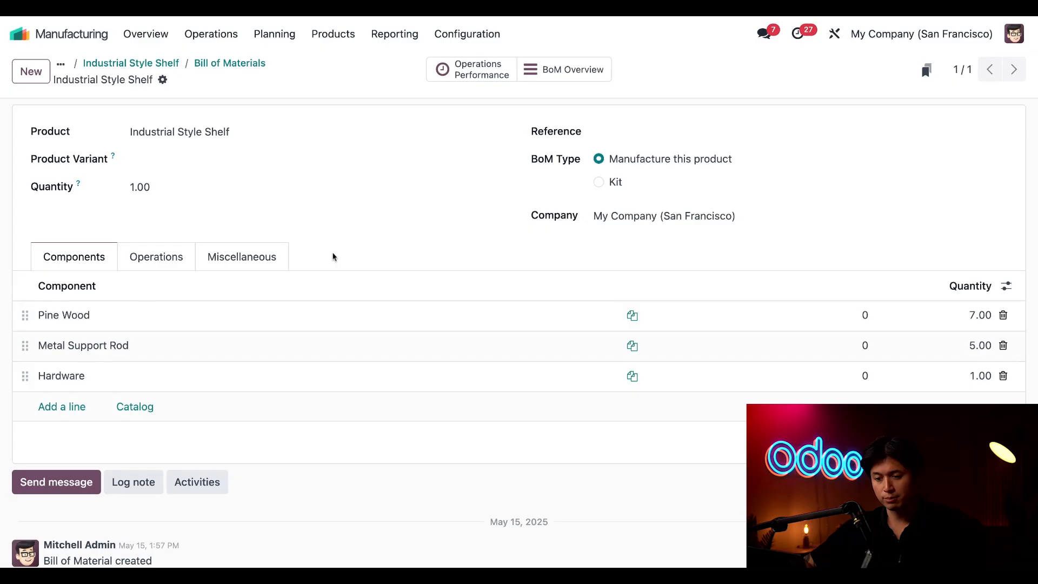
pyautogui.click(156, 257)
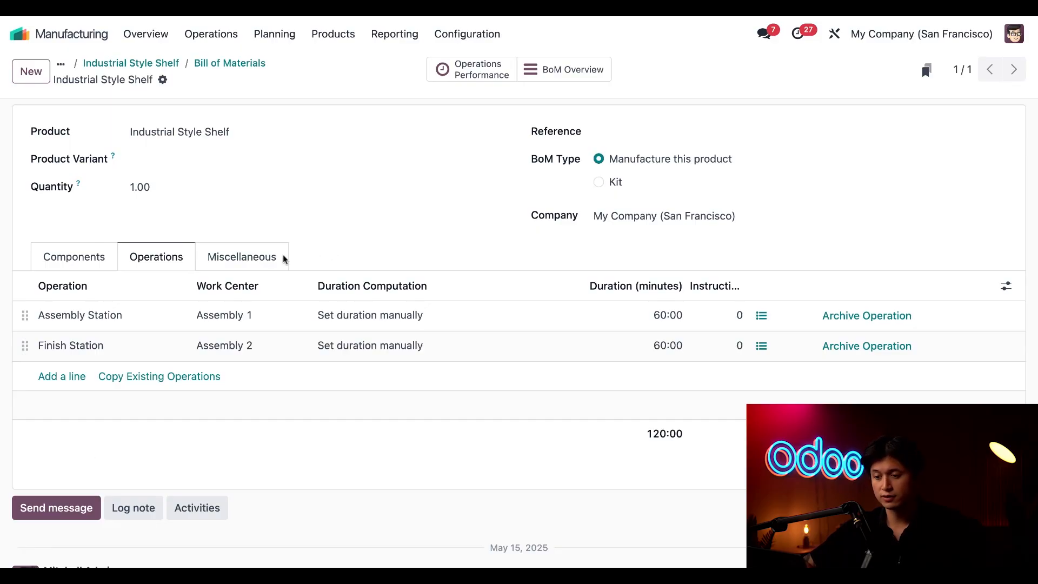
# - In Miscellaneous, set Manuf. Lead Time 3 and Days to prepare MO 2, then return to Components
pyautogui.click(241, 257)
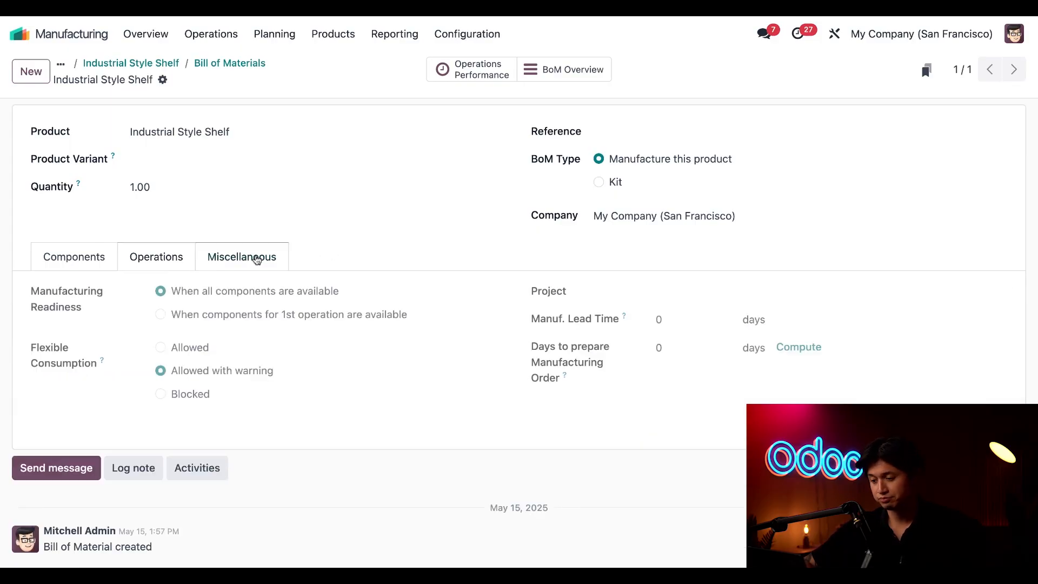
pyautogui.scroll(-3)
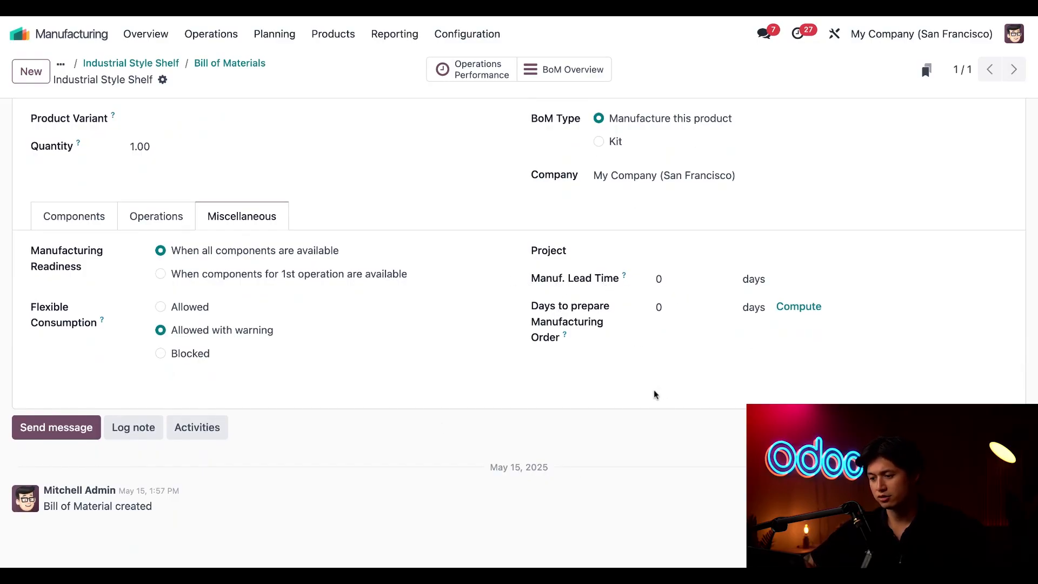
pyautogui.moveTo(621, 367)
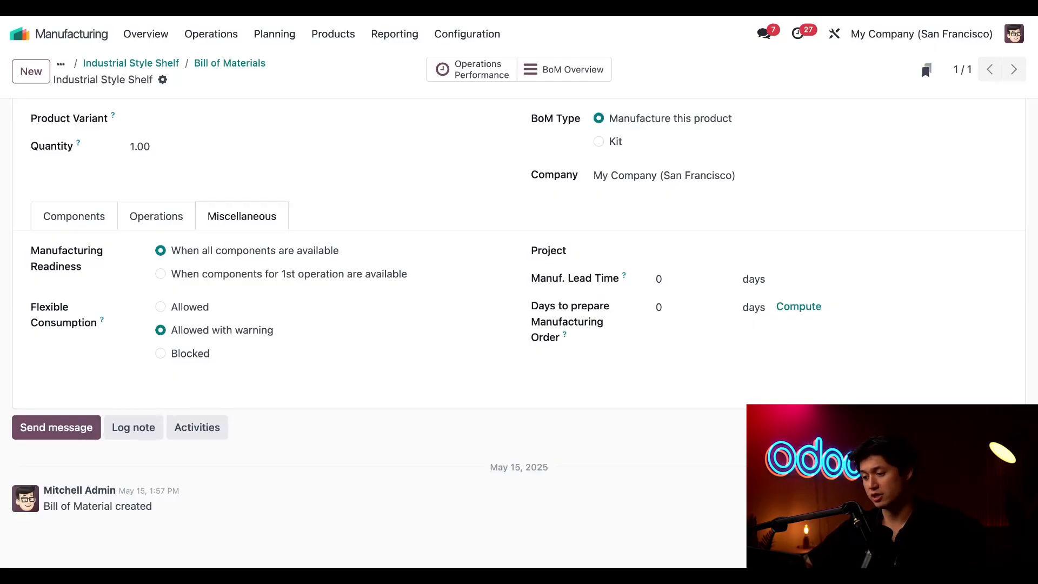
pyautogui.write('3')
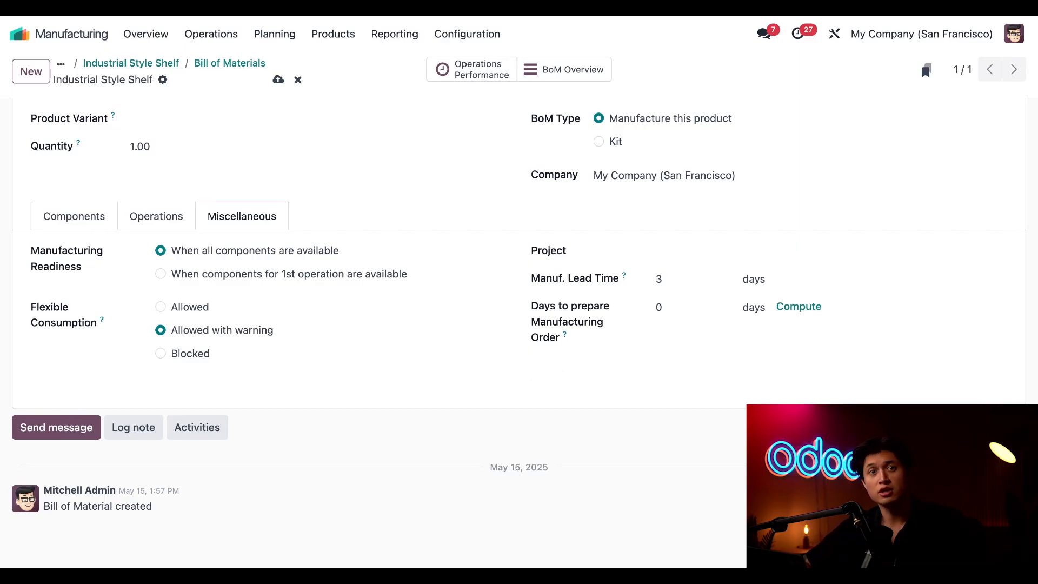
pyautogui.moveTo(670, 350)
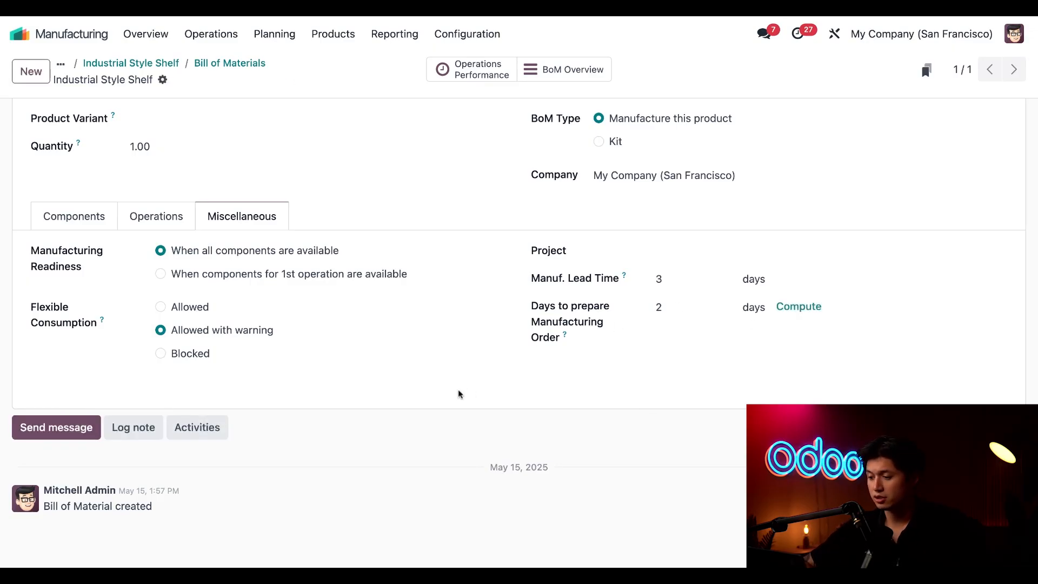
pyautogui.moveTo(462, 393)
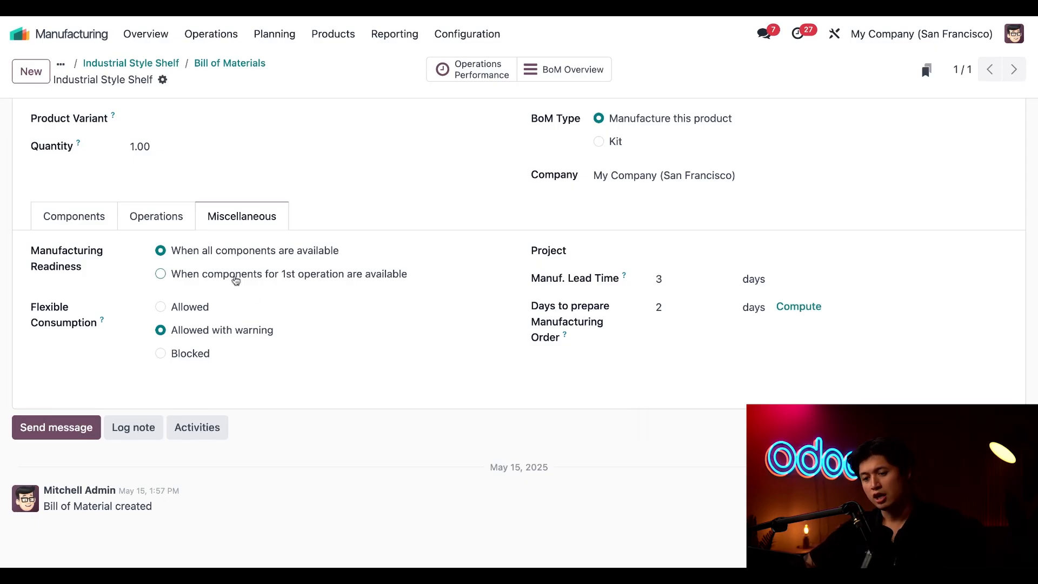
pyautogui.click(74, 216)
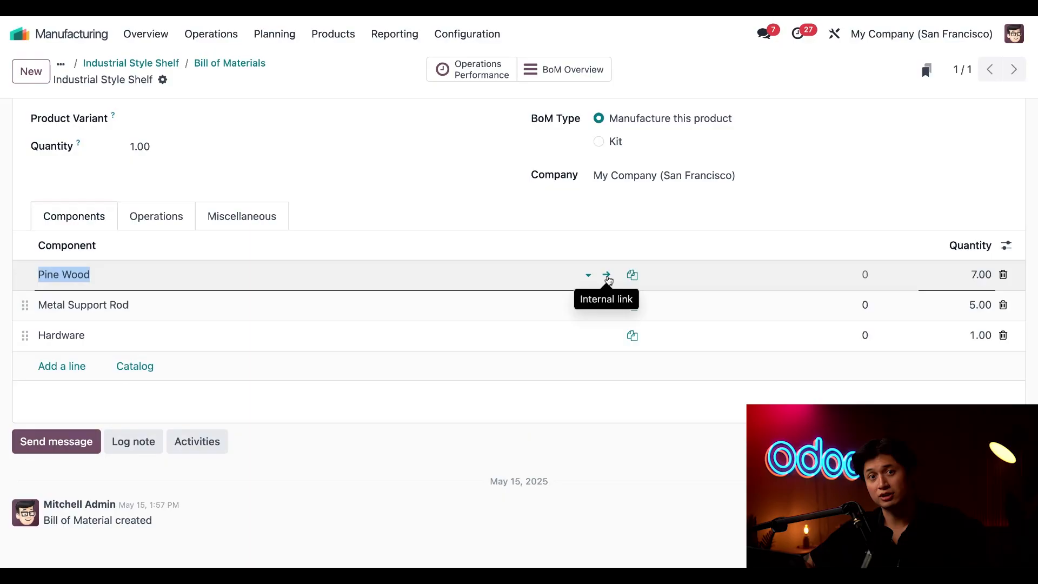
# - Open the Pine Wood component's product record and review its Purchase details
pyautogui.click(605, 275)
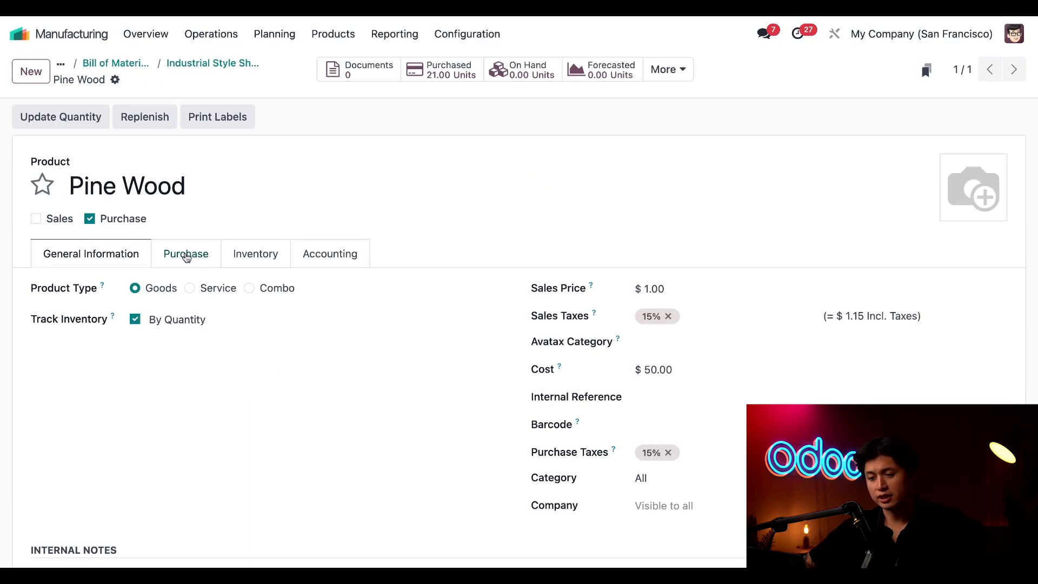
pyautogui.click(186, 253)
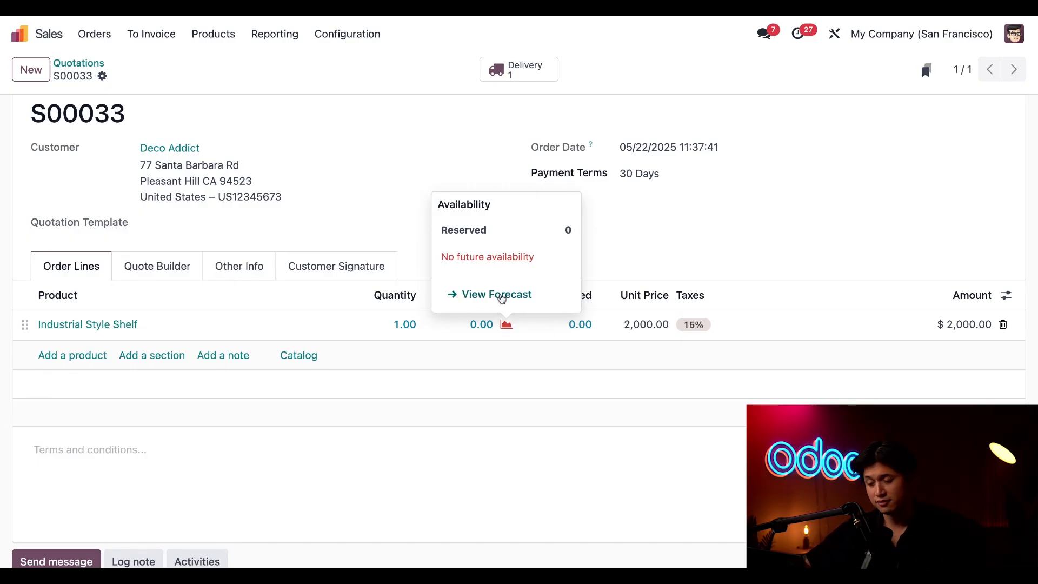
# - View the Forecasted Report for Industrial Style Shelf showing -1.00 units forecasted
pyautogui.click(495, 294)
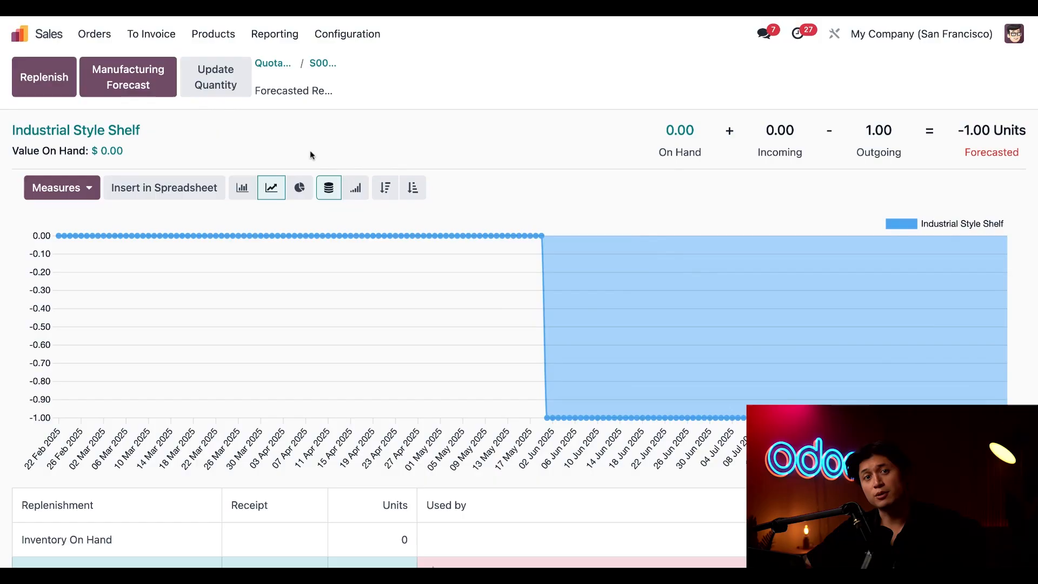
pyautogui.moveTo(127, 77)
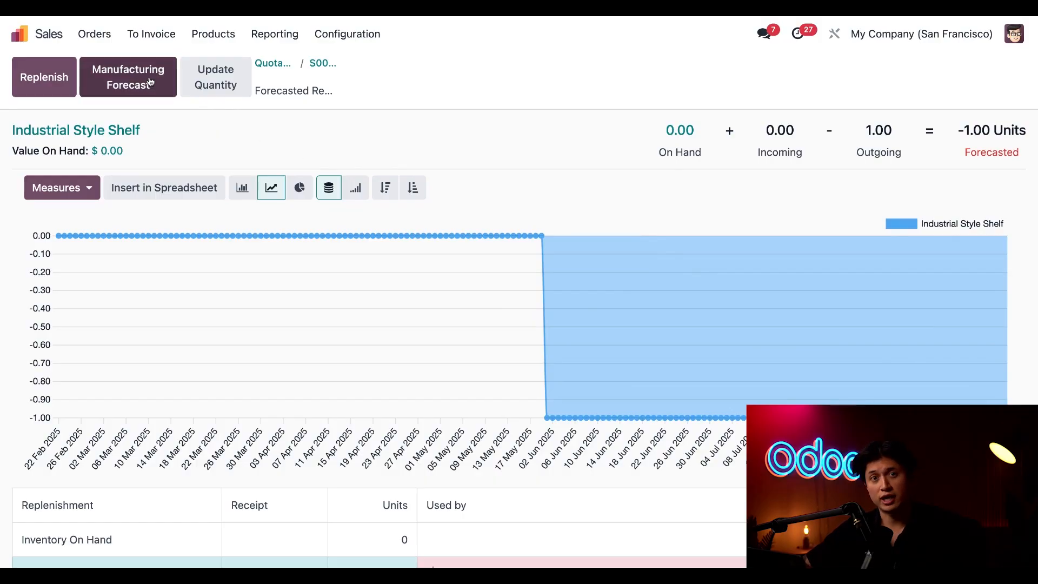
pyautogui.click(128, 76)
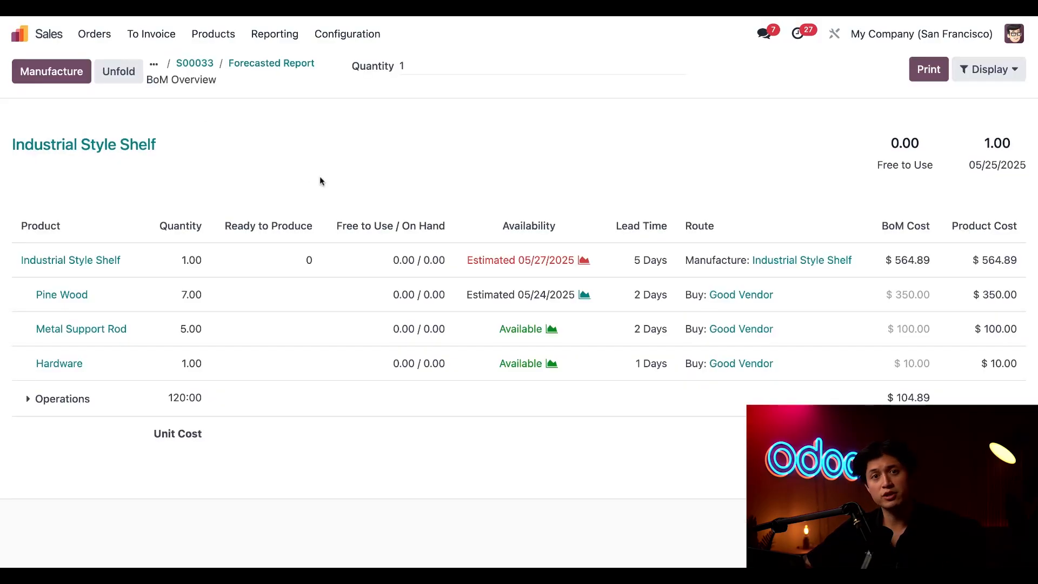
pyautogui.moveTo(251, 134)
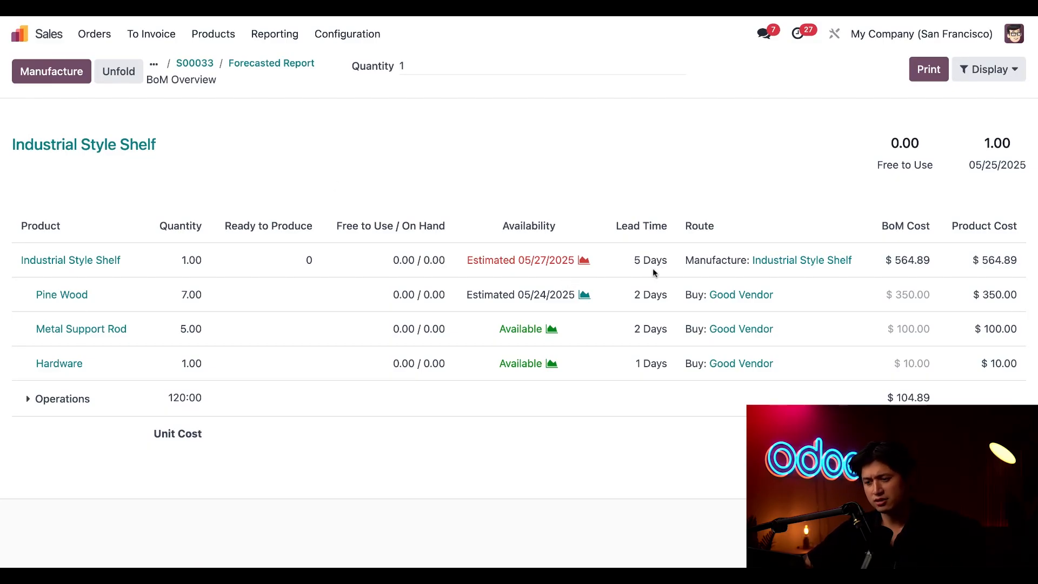
pyautogui.moveTo(538, 143)
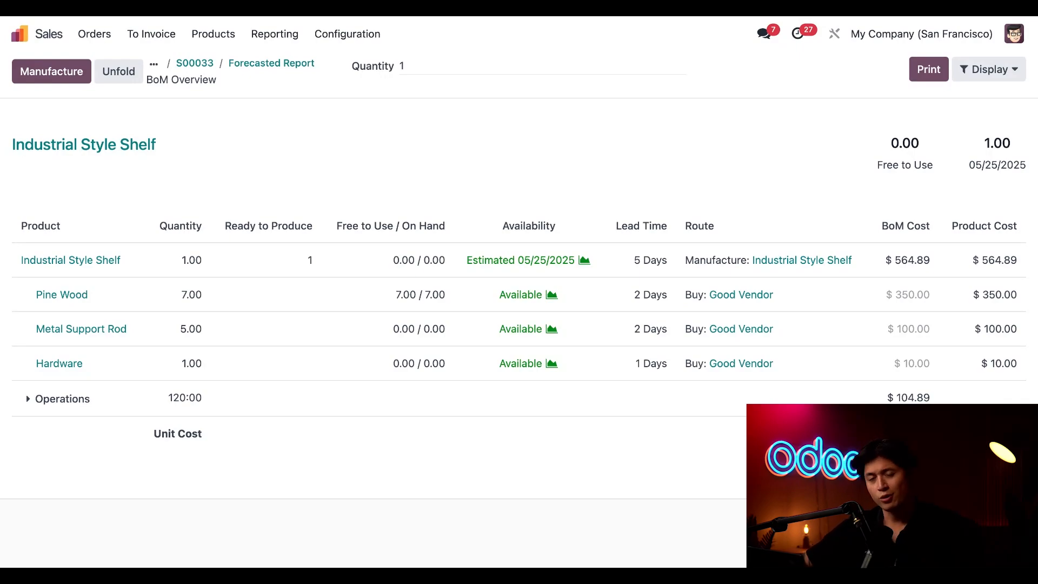
pyautogui.moveTo(542, 284)
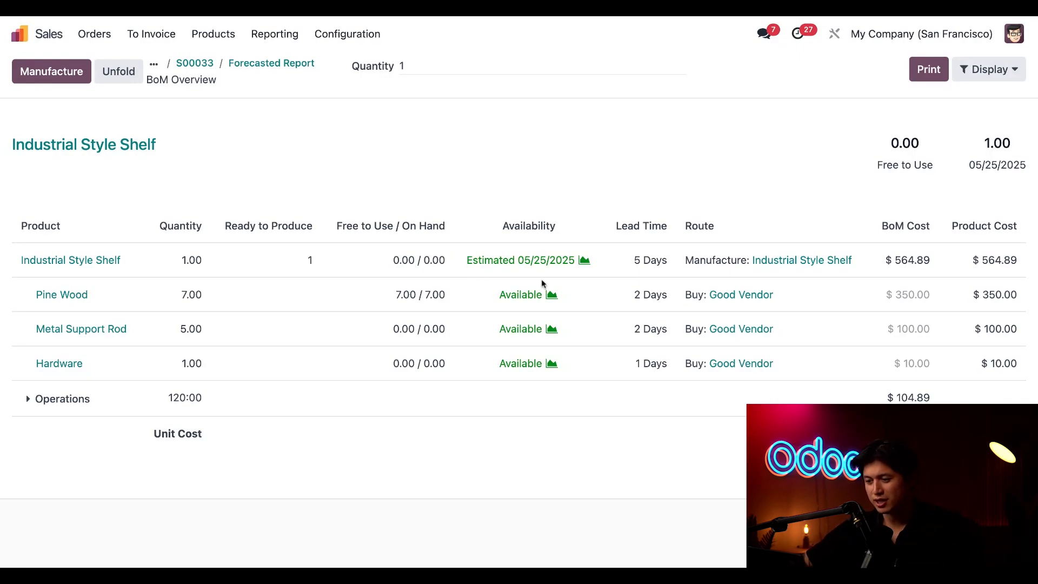
pyautogui.moveTo(510, 278)
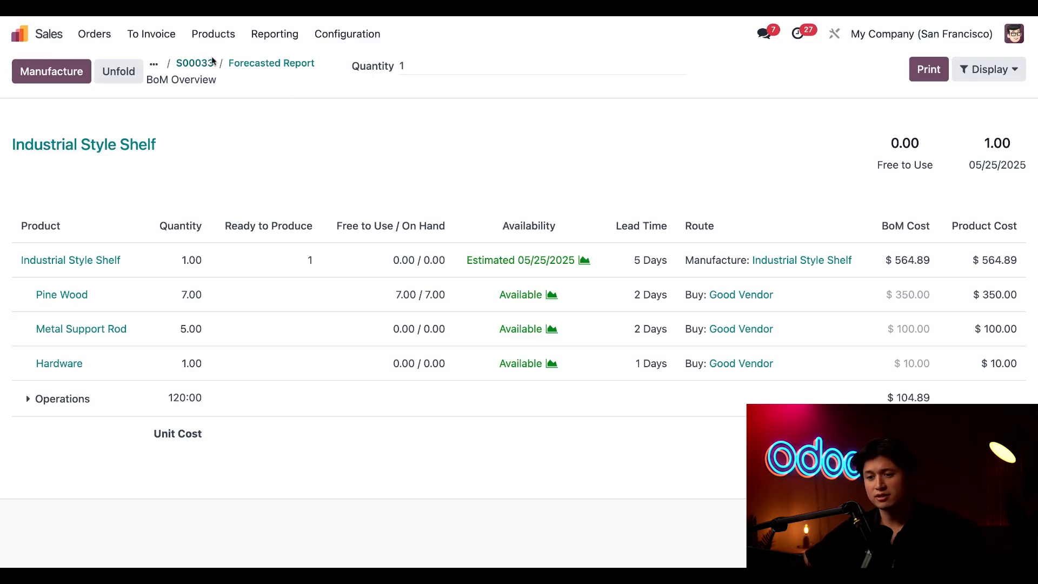
# - Go to Manufacturing > Operations > Manufacturing Orders from the app menu
pyautogui.click(21, 33)
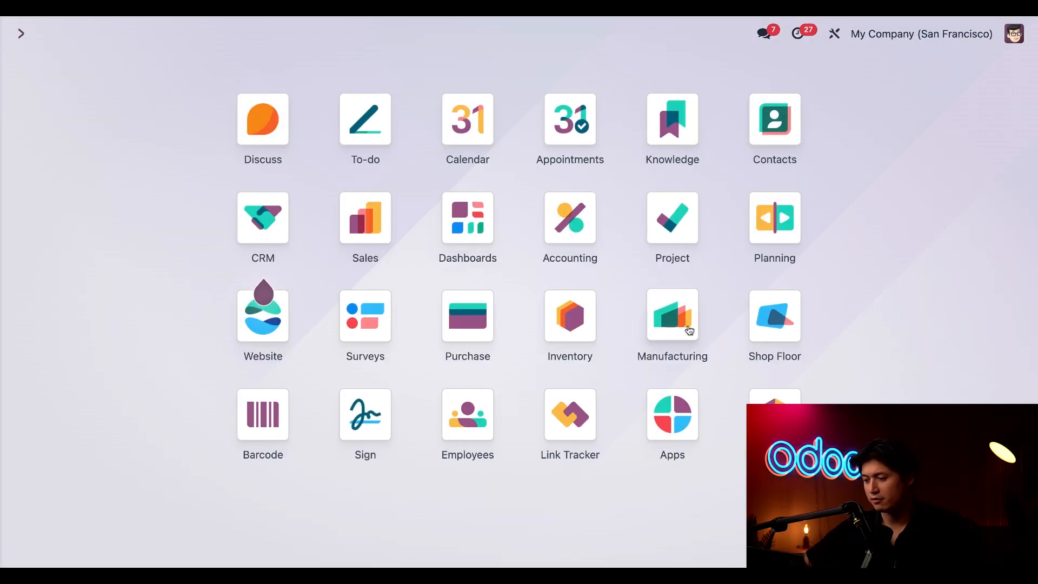
pyautogui.click(672, 316)
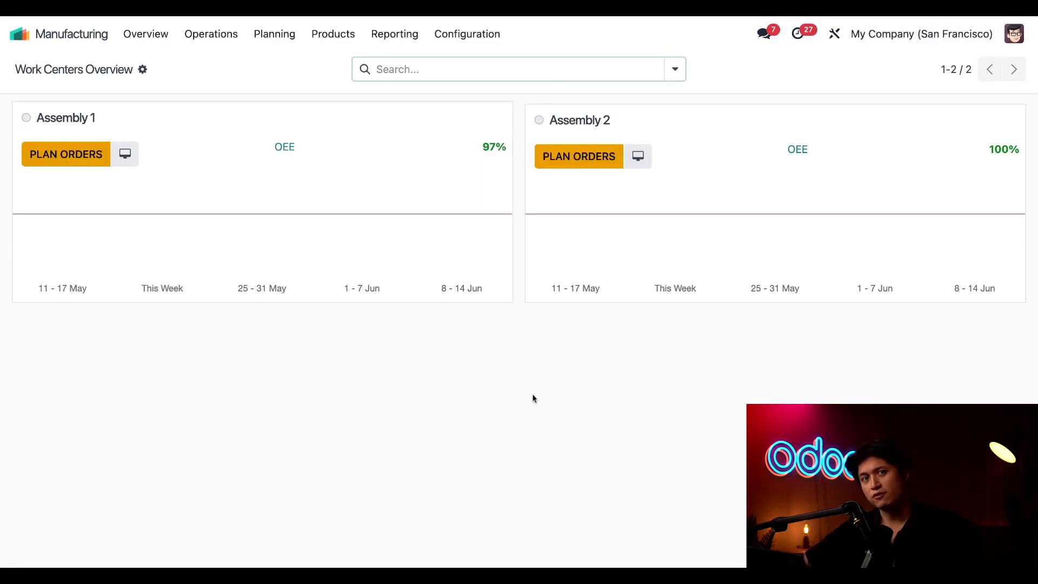
pyautogui.click(211, 34)
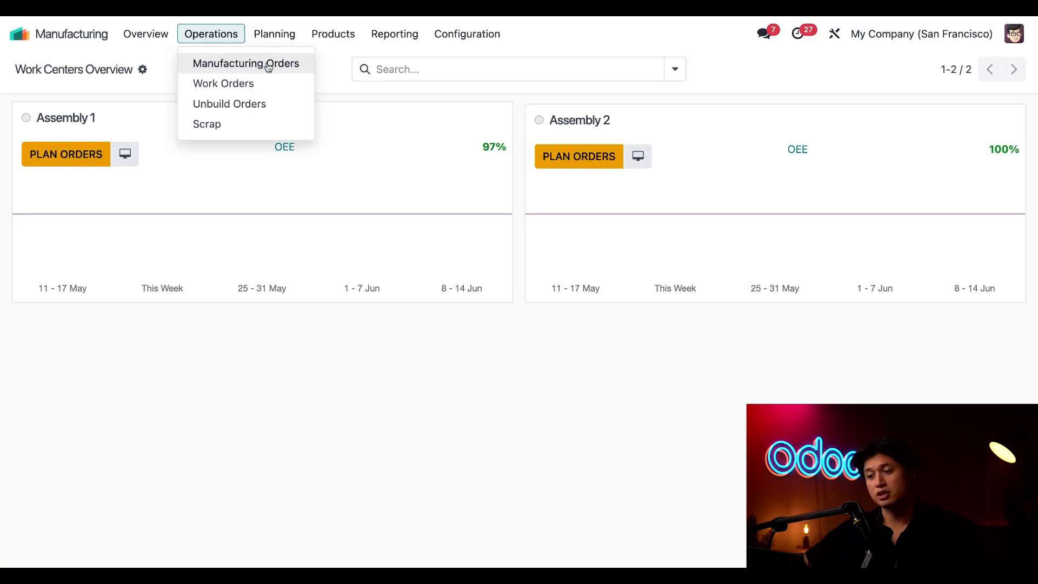
pyautogui.click(245, 62)
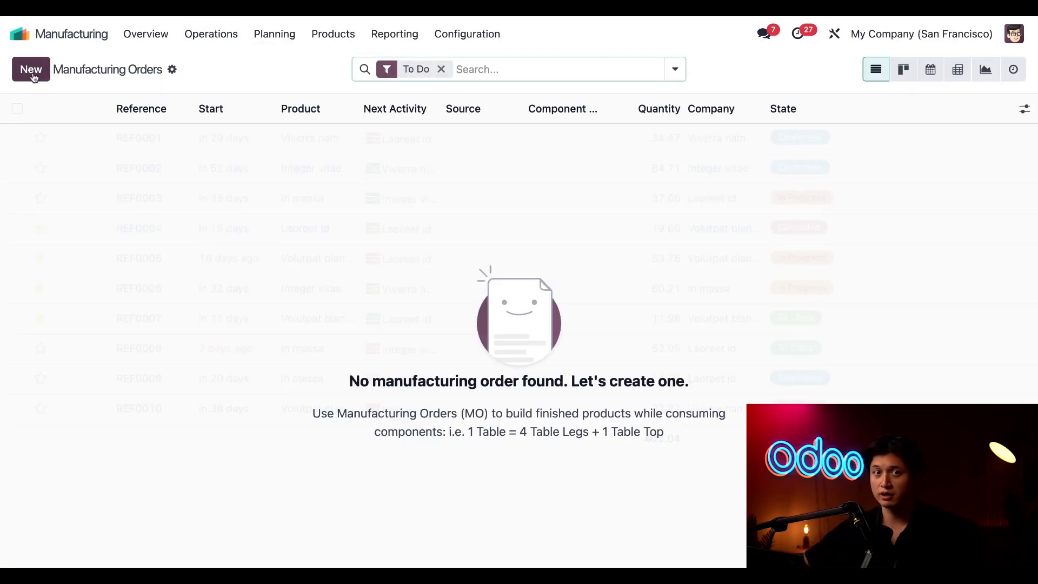
# - Create a new manufacturing order with Industrial Style Shelf as the product
pyautogui.click(30, 69)
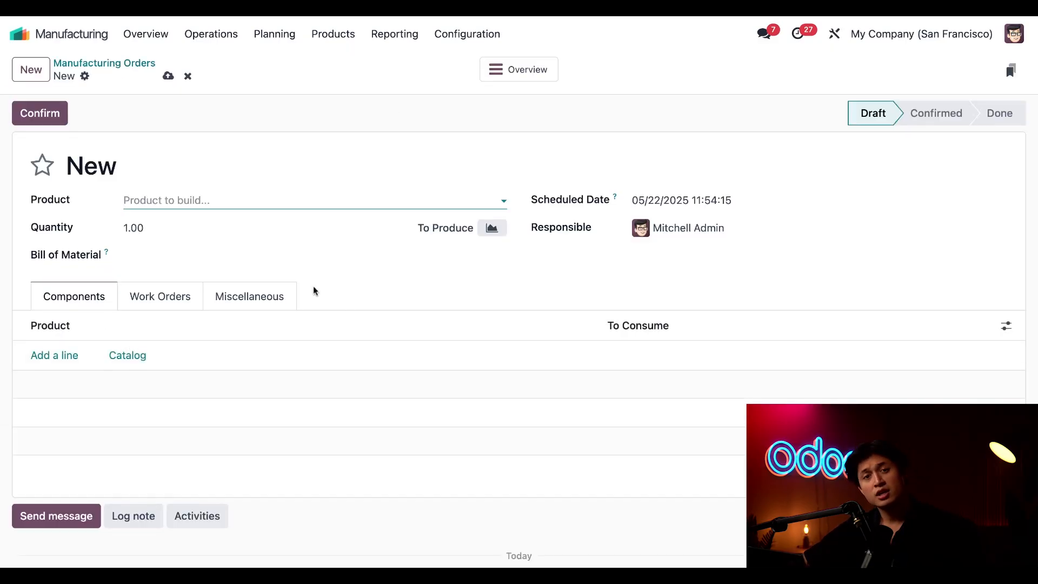
pyautogui.moveTo(298, 275)
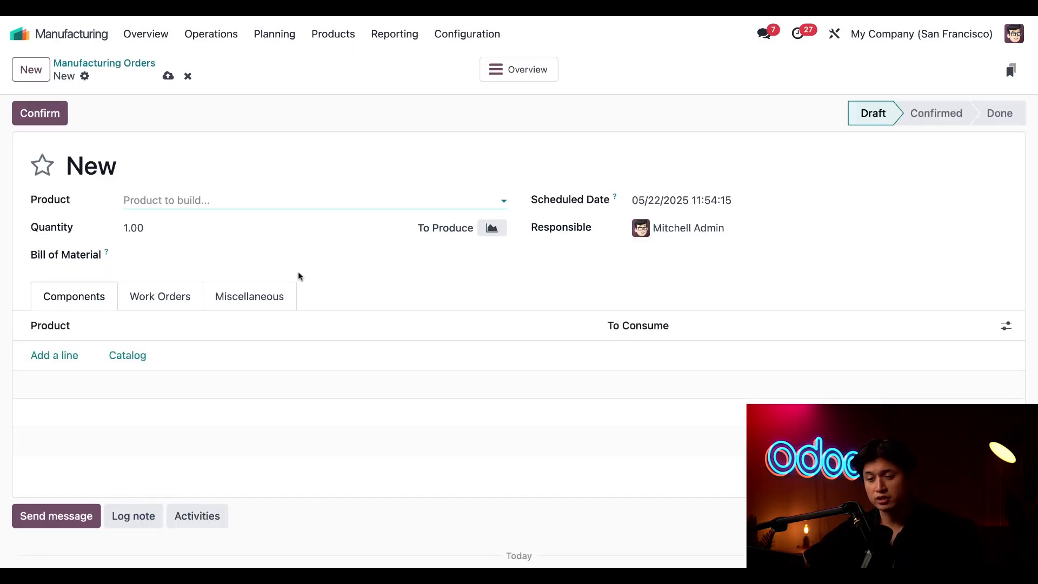
pyautogui.click(315, 200)
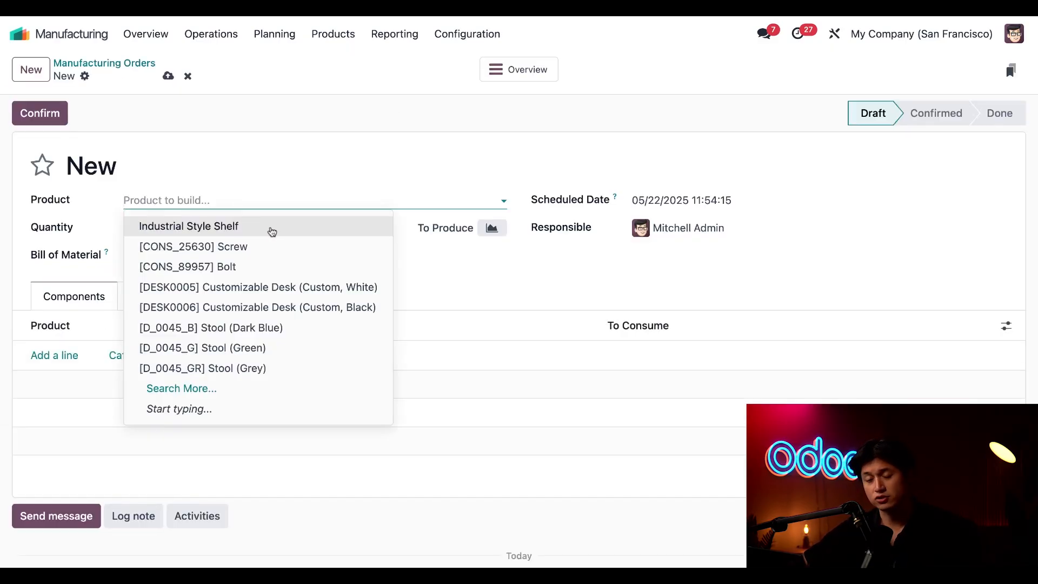
pyautogui.click(188, 226)
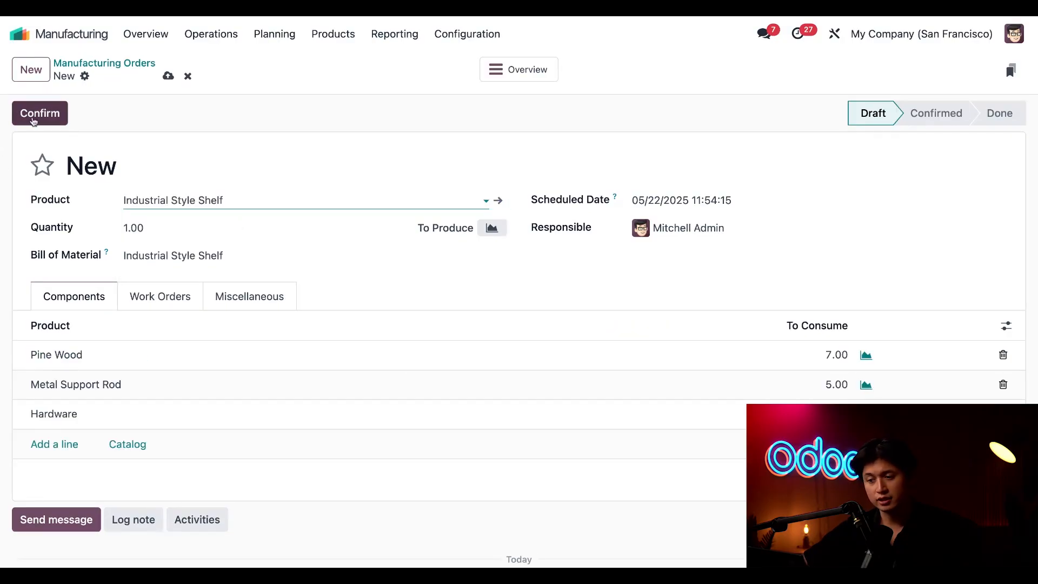
# - Confirm WH/MO/00012 and record the full shelf quantity as produced via Produce All
pyautogui.click(40, 113)
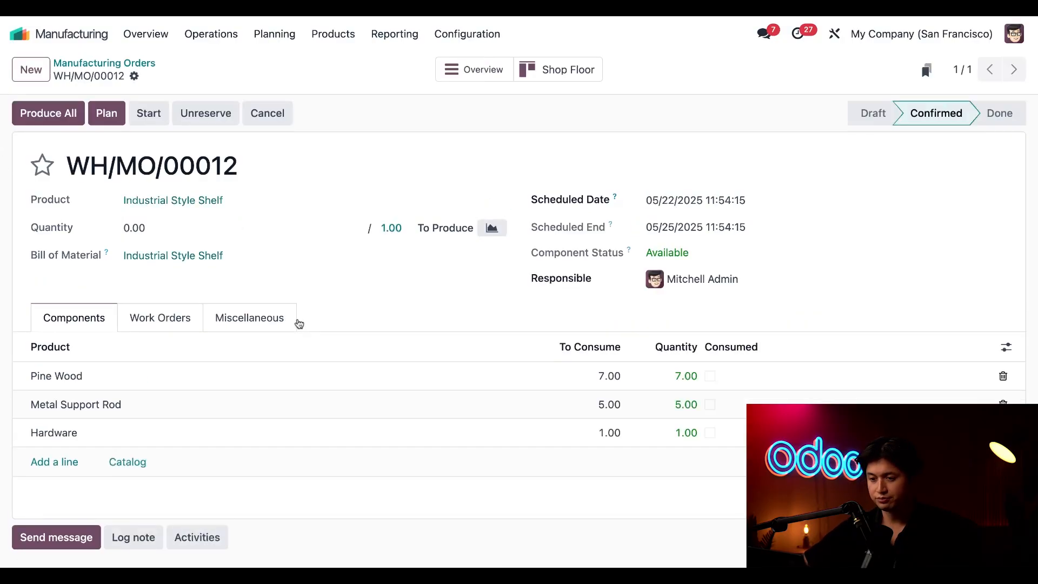
pyautogui.moveTo(383, 319)
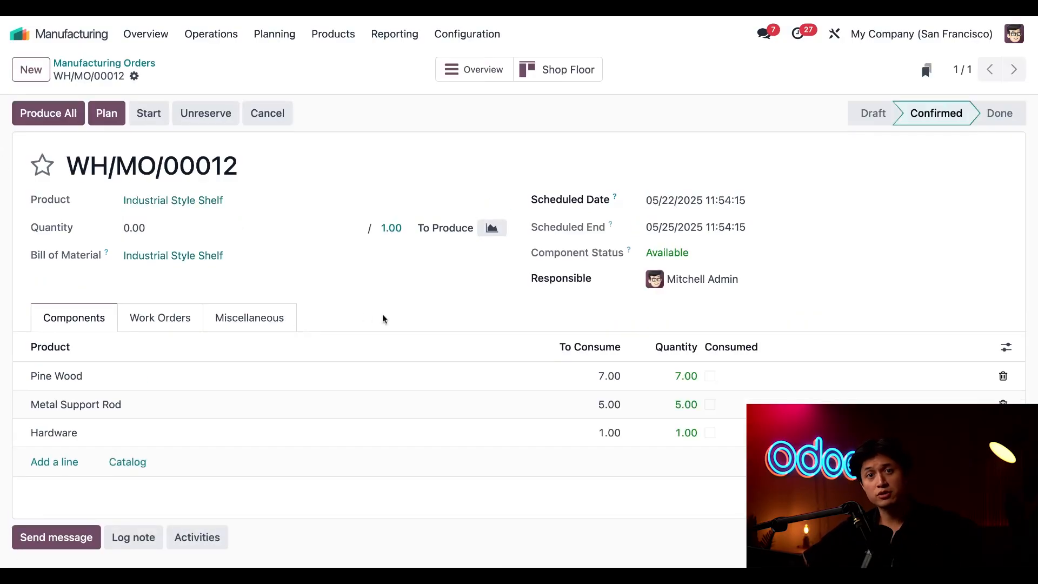
pyautogui.moveTo(428, 305)
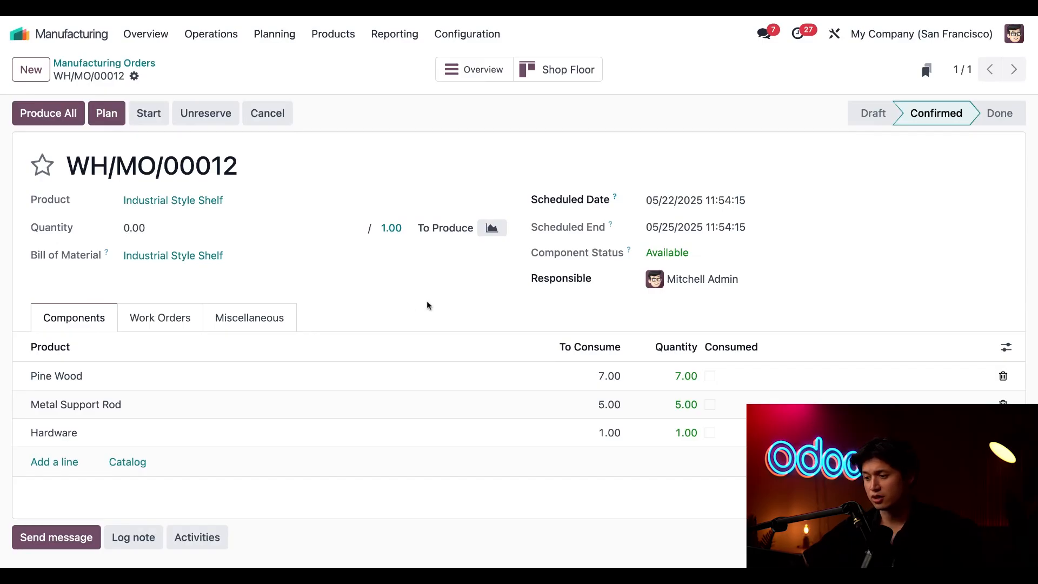
pyautogui.moveTo(689, 193)
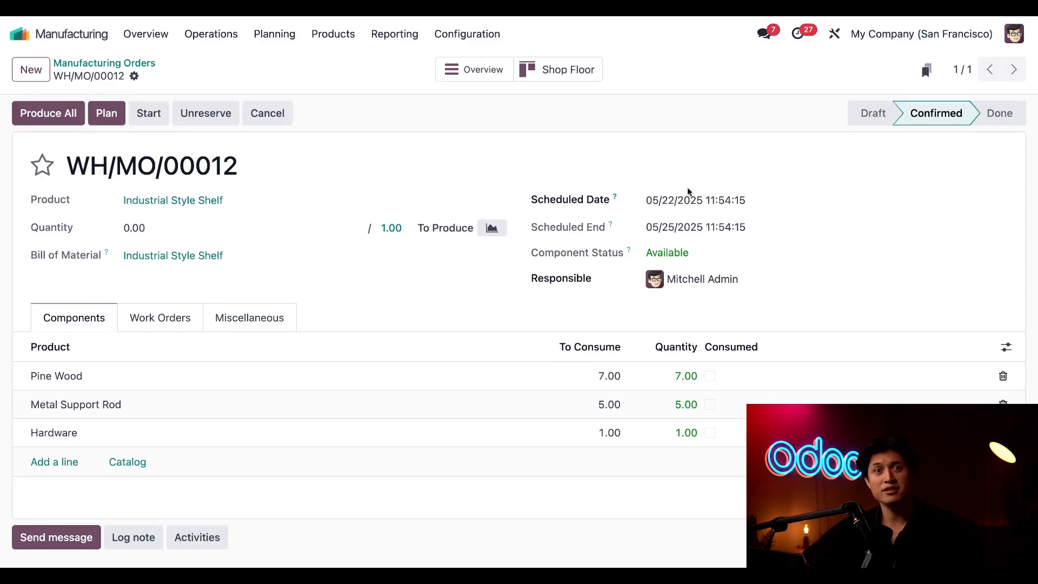
pyautogui.moveTo(677, 170)
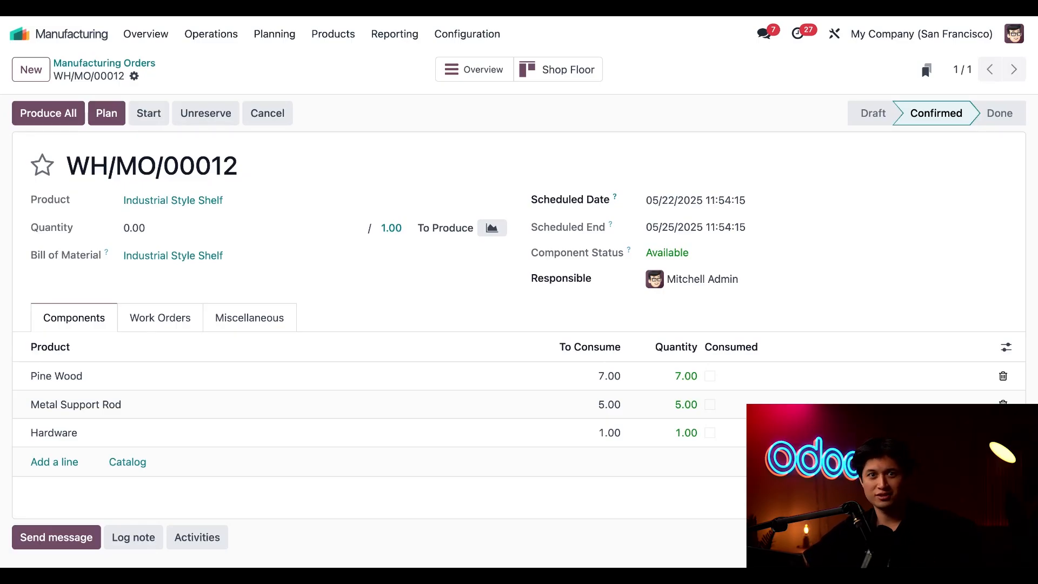
pyautogui.moveTo(619, 196)
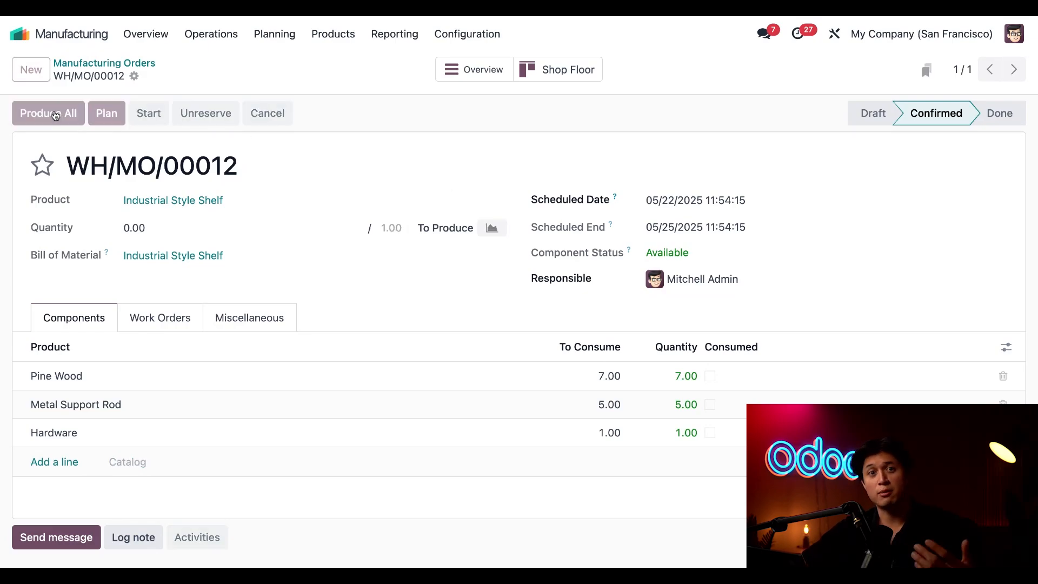
pyautogui.click(47, 112)
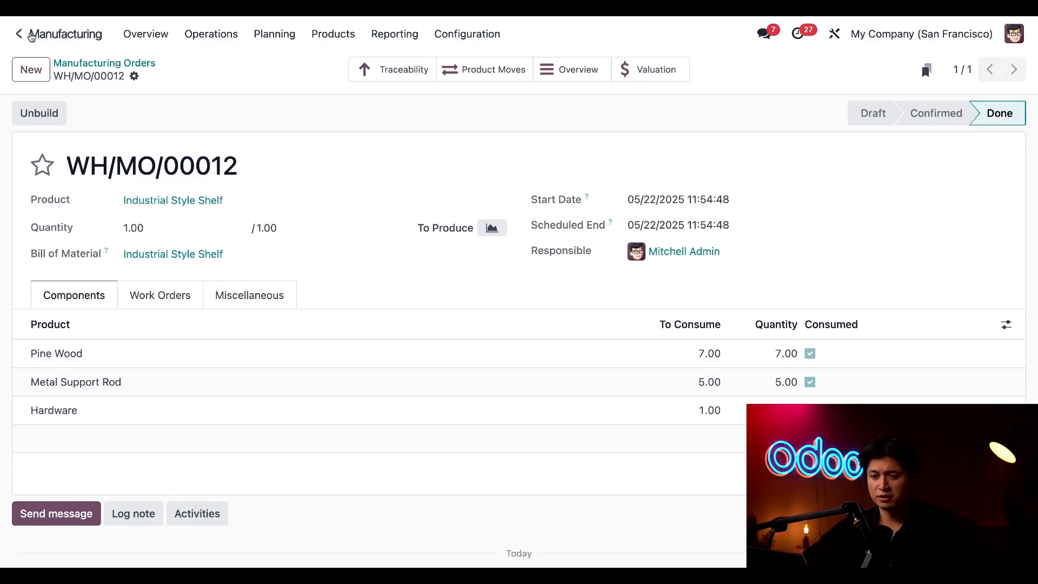
# - In Inventory, open delivery WH/OUT/00037 for Deco Addict under To Deliver and validate it
pyautogui.click(19, 34)
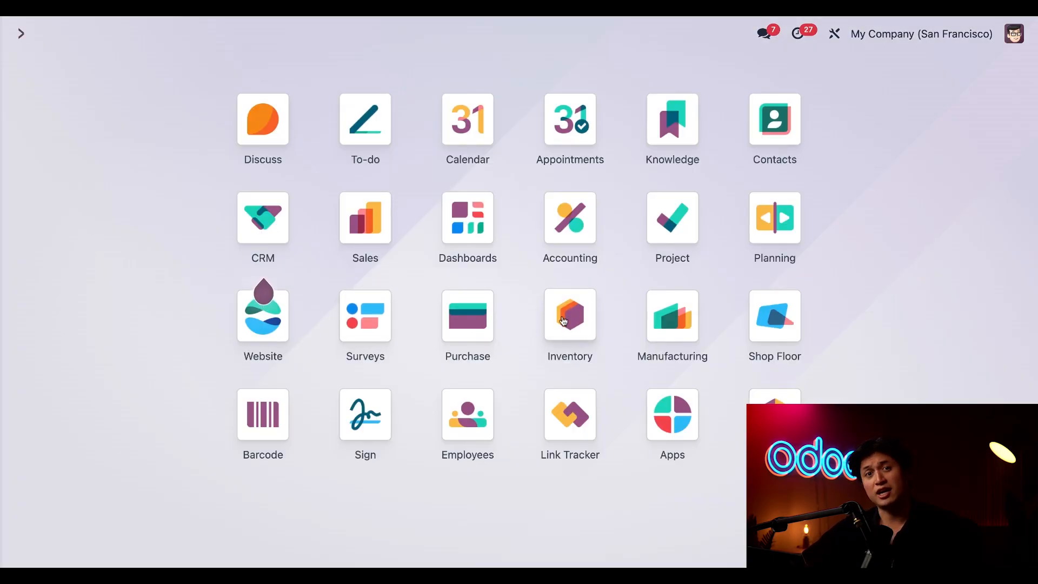
pyautogui.click(570, 316)
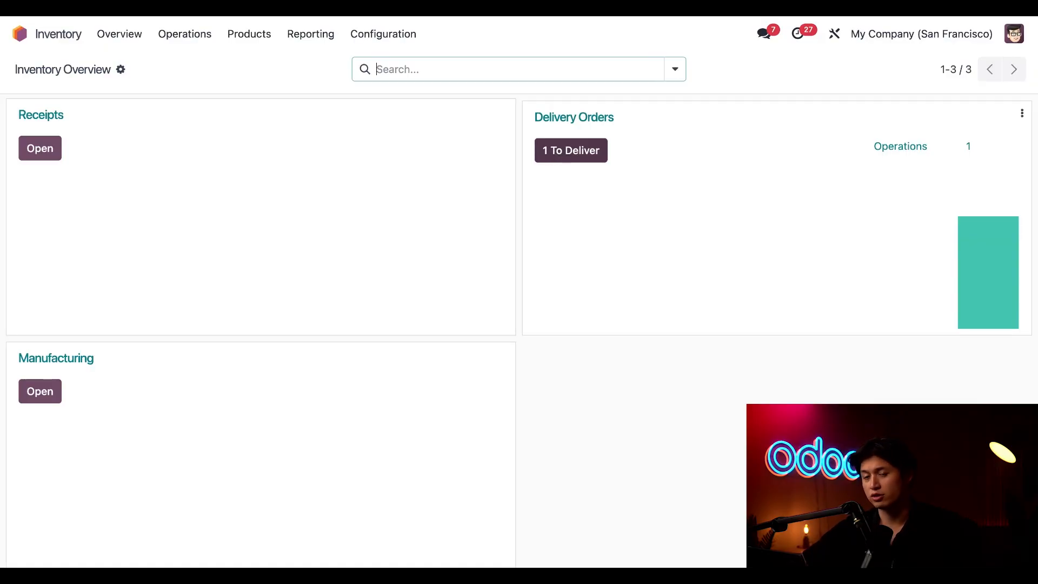
pyautogui.click(571, 150)
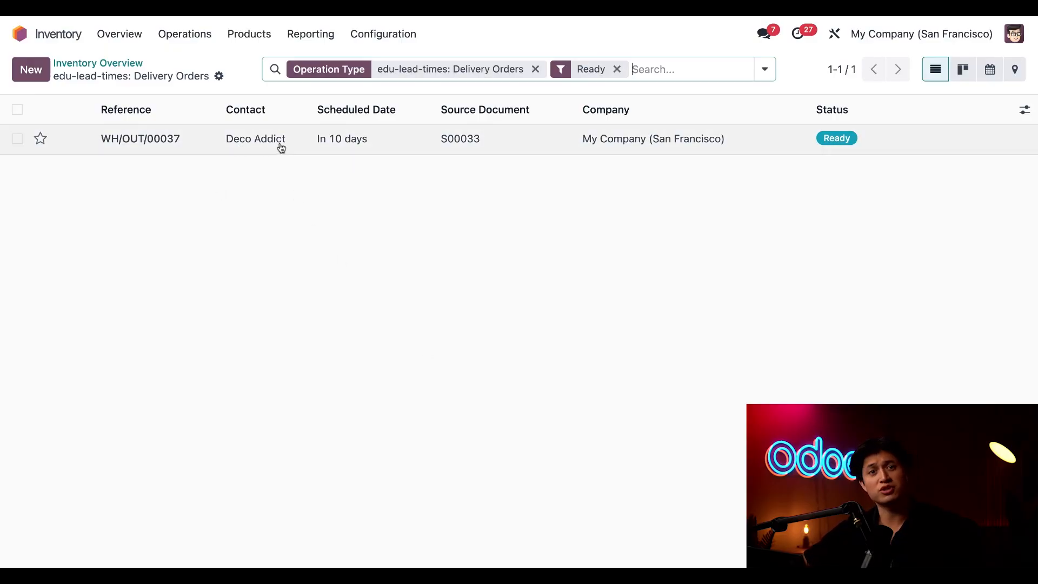
pyautogui.click(140, 138)
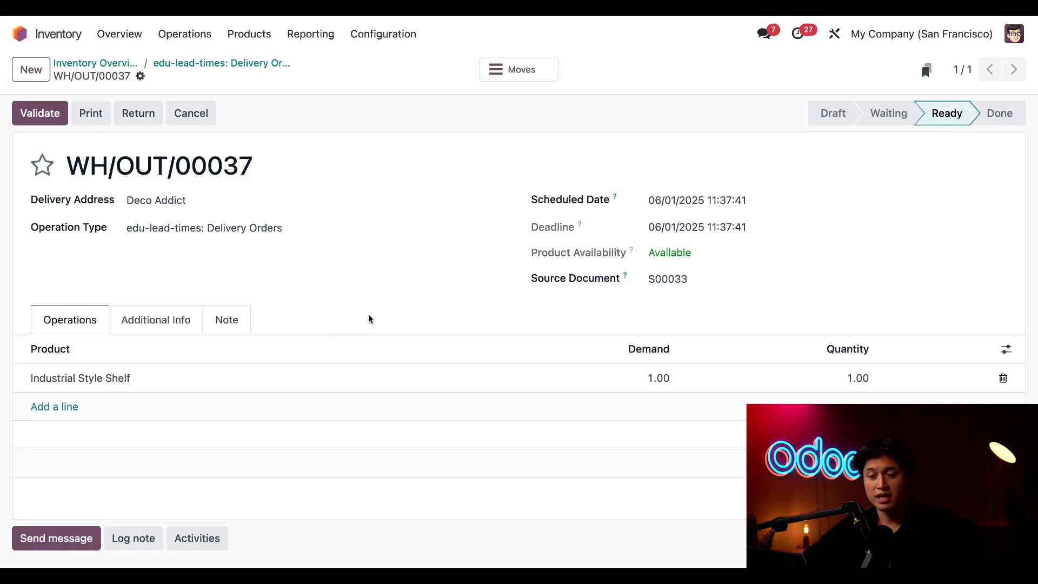
pyautogui.click(40, 113)
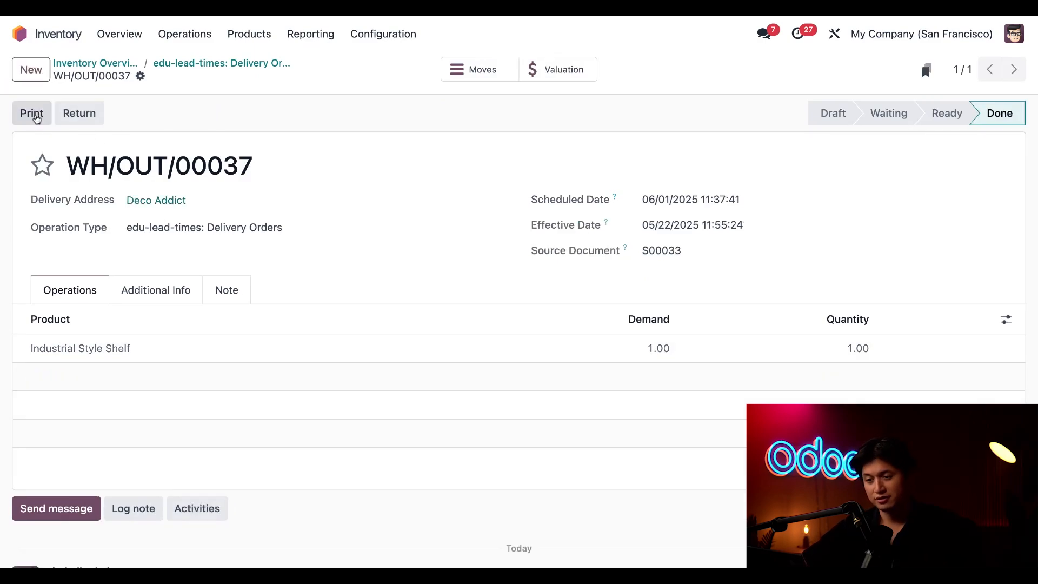
pyautogui.moveTo(393, 282)
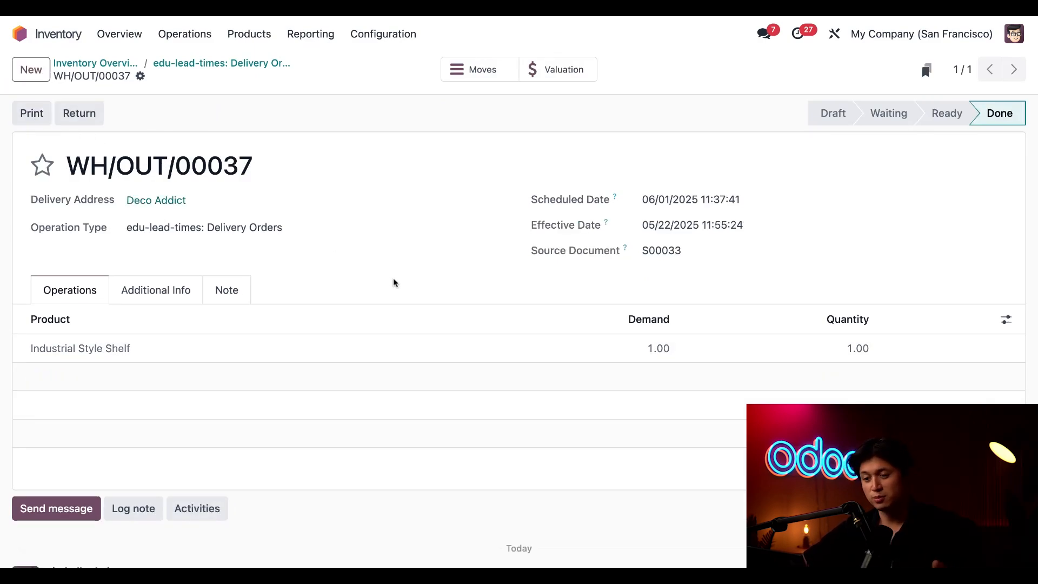